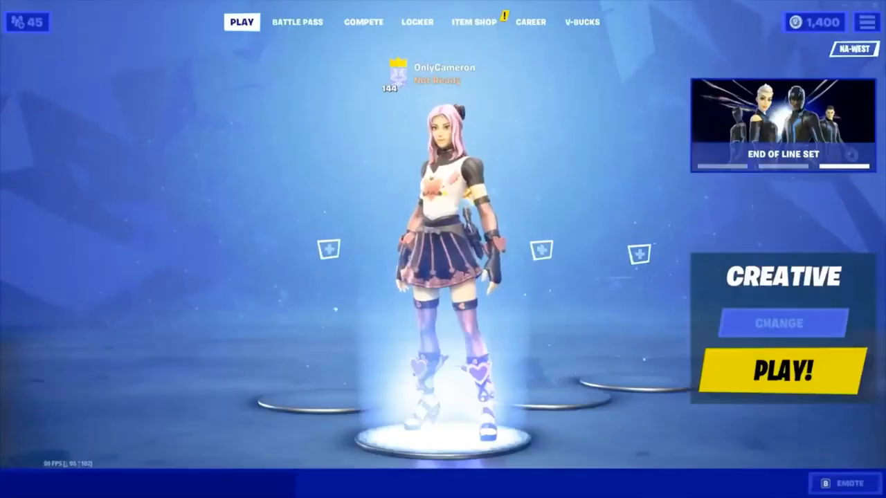
# Step: Leave the Fortnite lobby and return to the Windows desktop
pyautogui.click(782, 372)
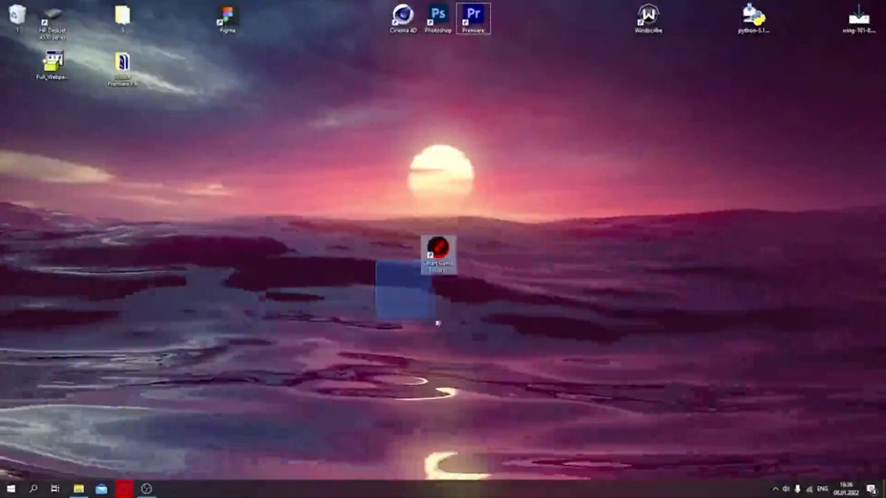
# Step: Download FpsBoost.zip from its MediaFire page
pyautogui.click(437, 252)
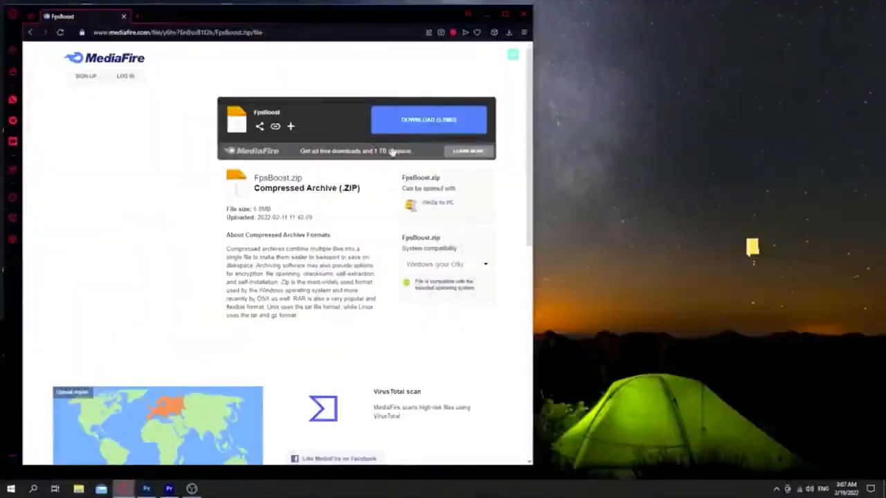
pyautogui.click(429, 119)
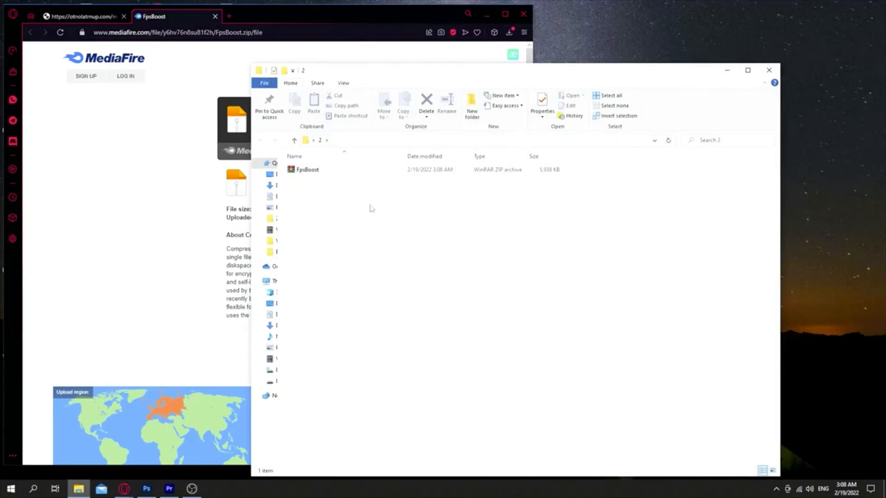
# Step: Extract the password-protected FpsBoost archive in File Explorer
pyautogui.doubleClick(307, 169)
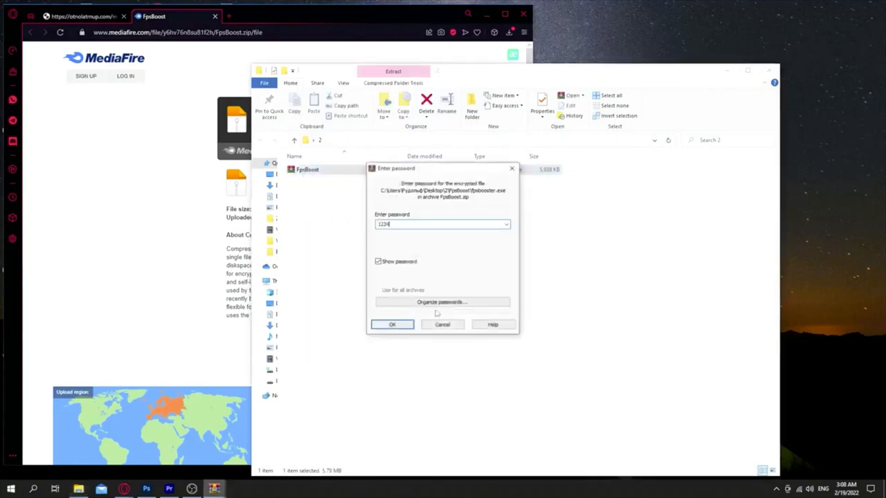
pyautogui.click(391, 323)
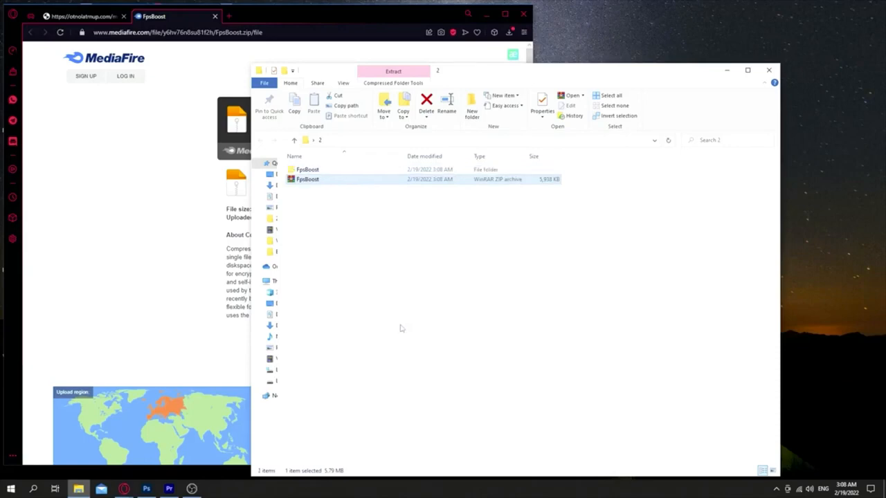
# Step: Launch the booster app from the extracted FpsBoost folder
pyautogui.doubleClick(307, 169)
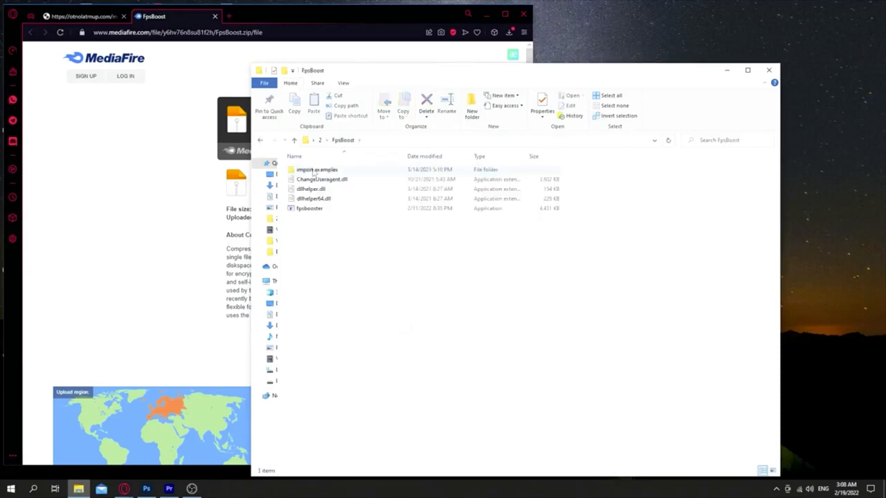
pyautogui.click(310, 207)
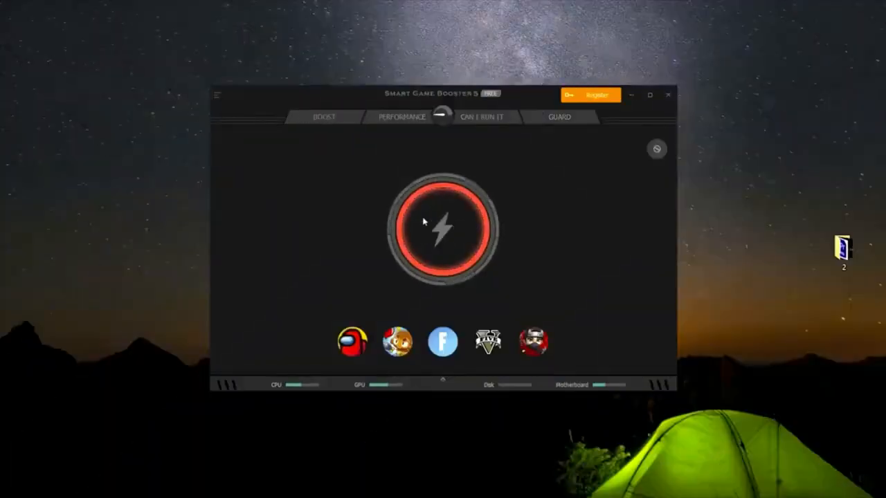
# Step: Run the Boost so the PC reports a +18% performance gain with CPU and RAM released
pyautogui.click(443, 229)
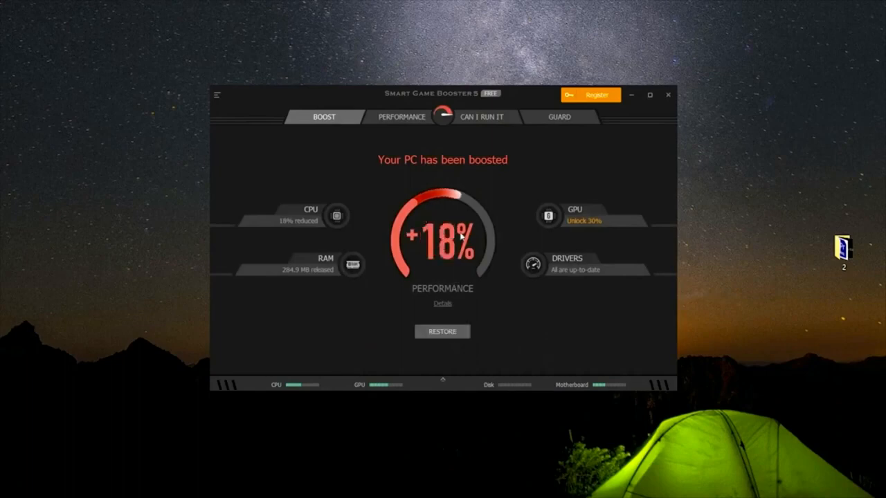
pyautogui.moveTo(454, 210)
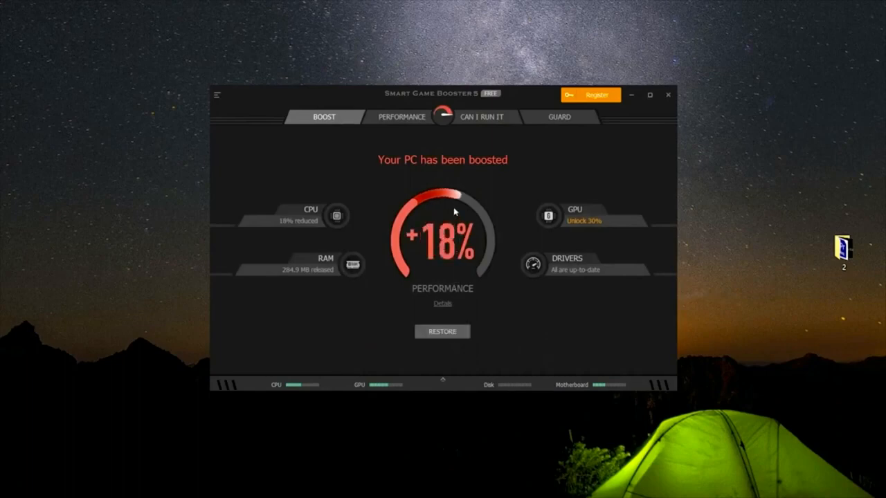